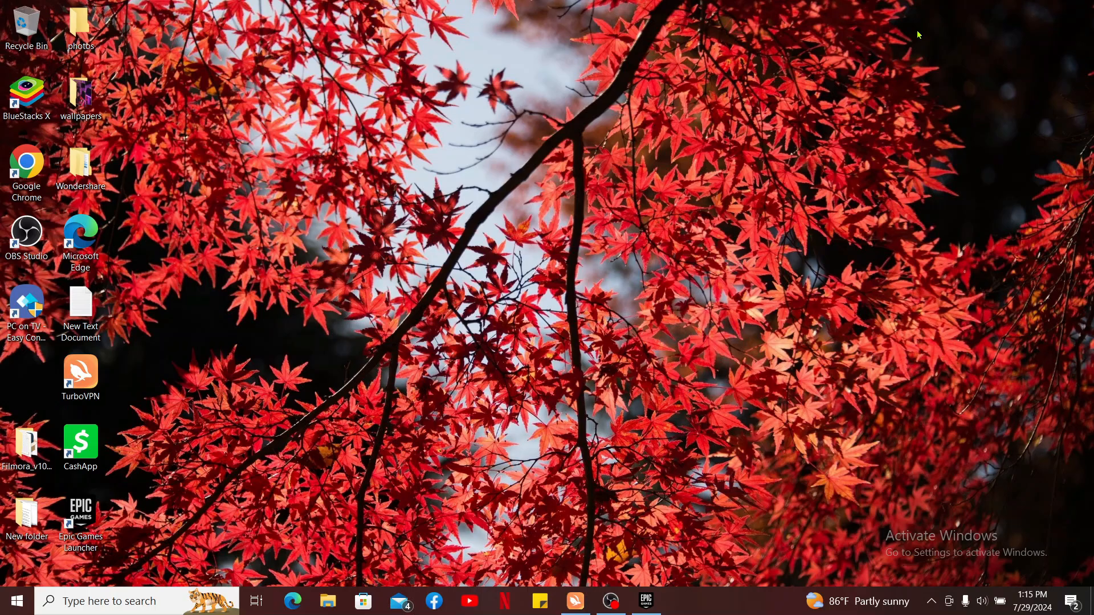
pyautogui.moveTo(897, 48)
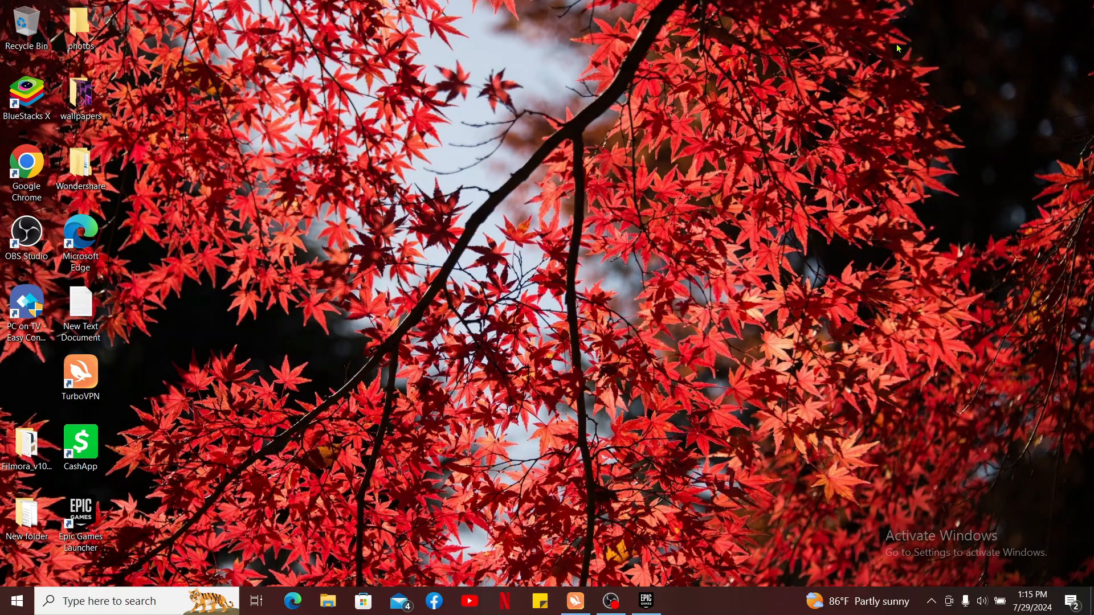
pyautogui.moveTo(255, 506)
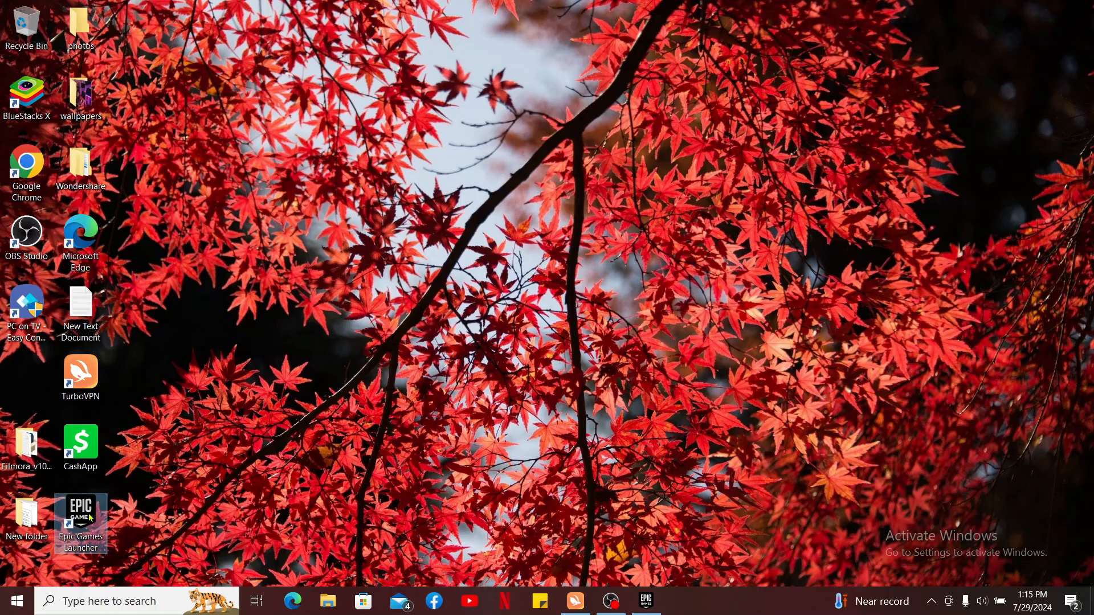
# Launch the Epic Games Launcher from its desktop shortcut to reach the Store page
pyautogui.doubleClick(80, 513)
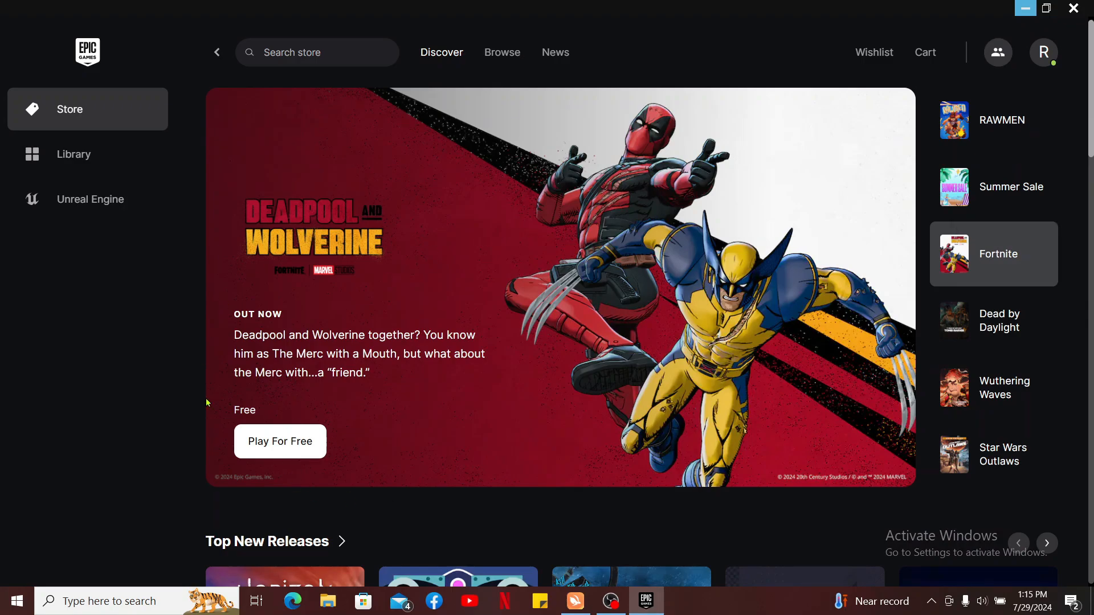
pyautogui.moveTo(999, 52)
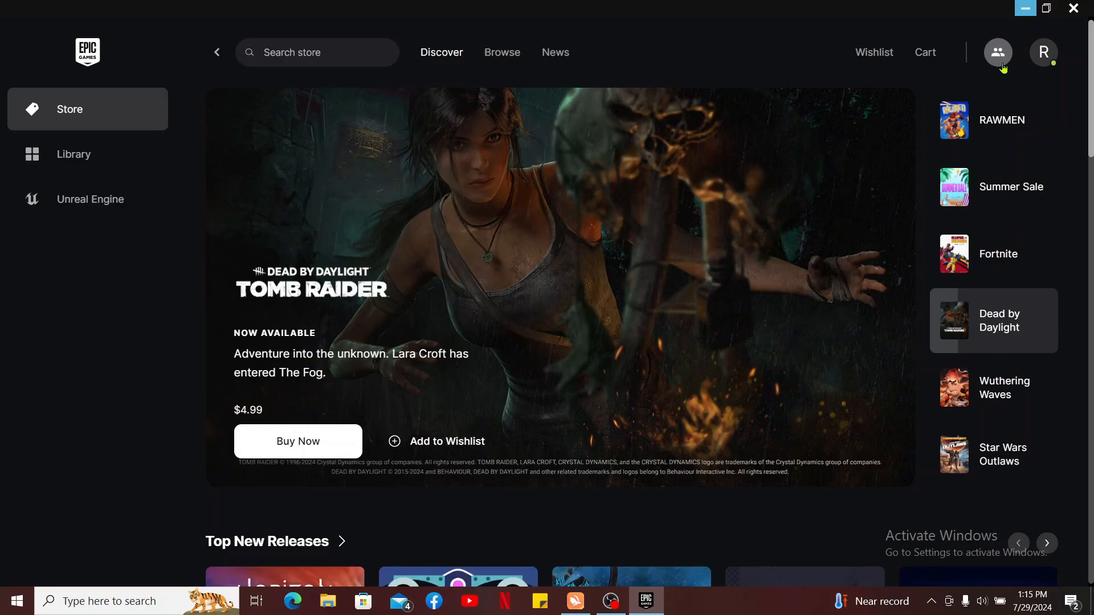
# Show the Add Friends view of the Friends panel with its empty player search field
pyautogui.click(998, 52)
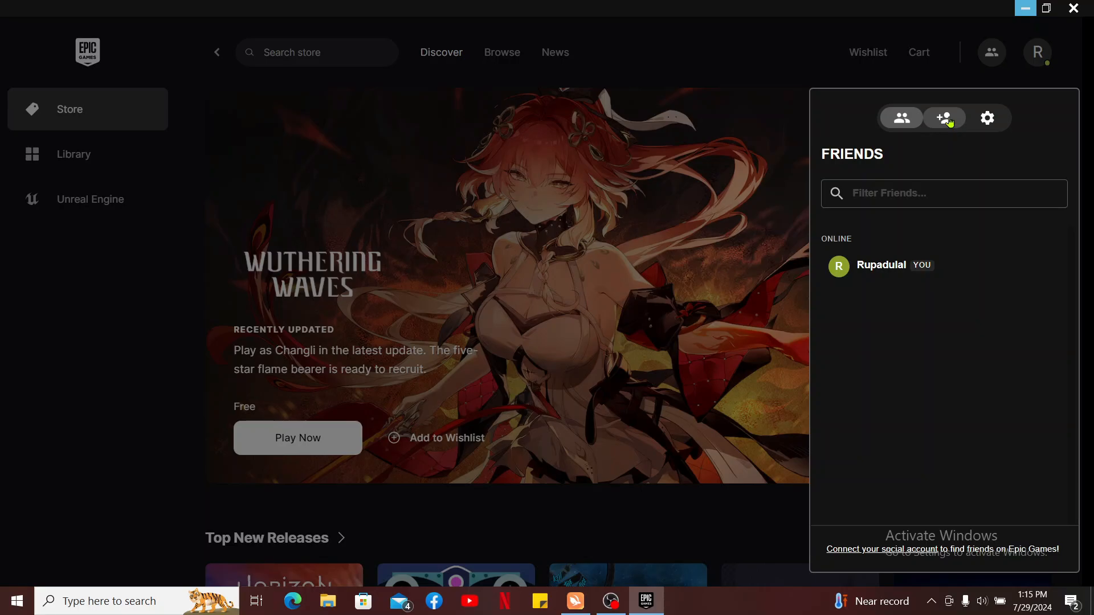
pyautogui.moveTo(946, 121)
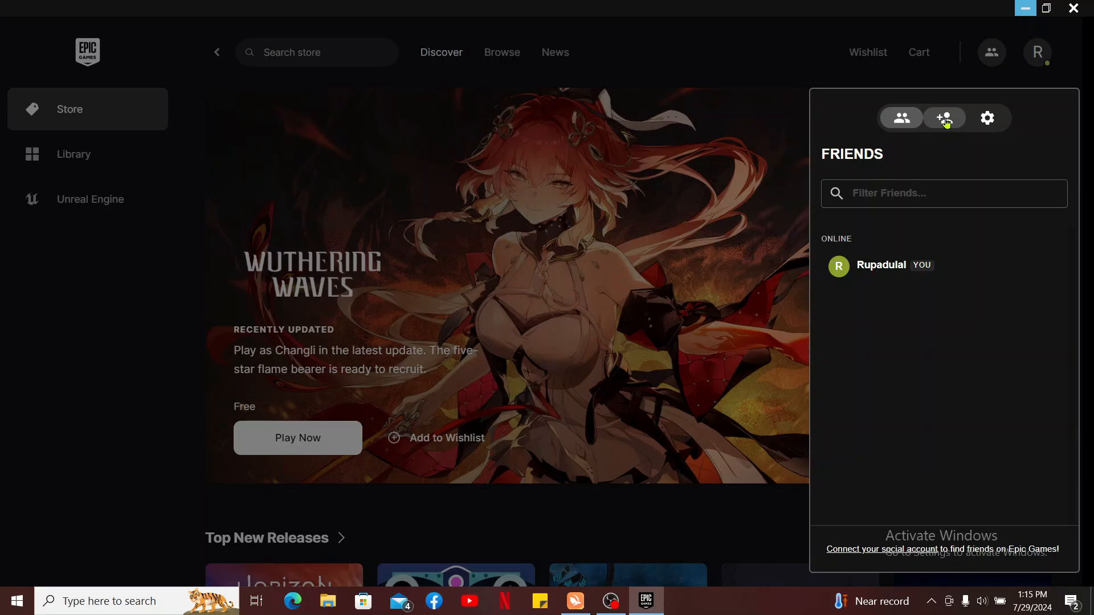
pyautogui.click(943, 117)
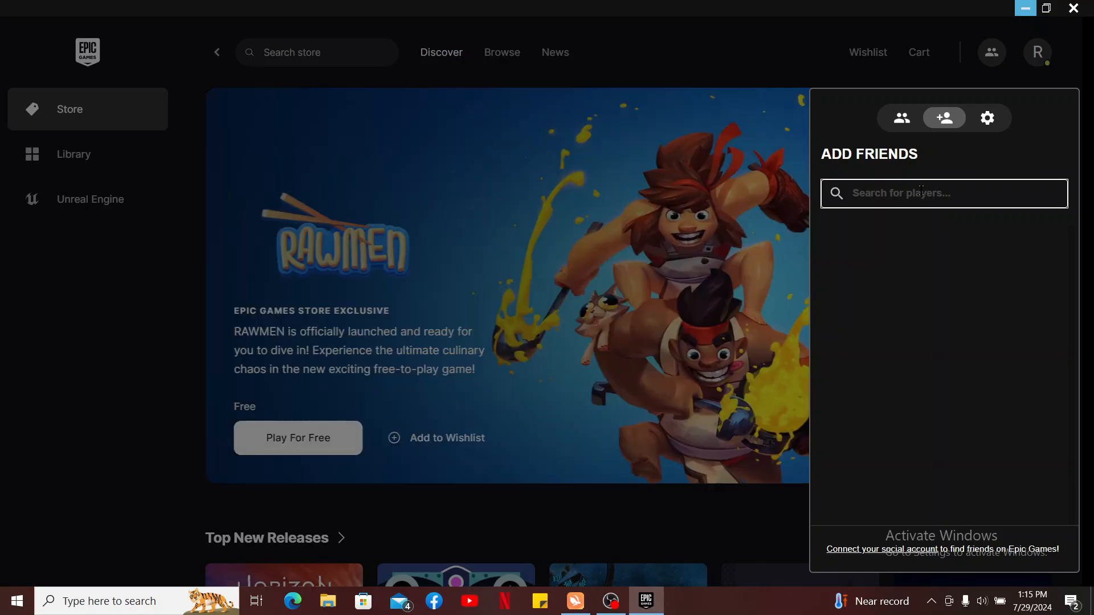
pyautogui.write('alice xa')
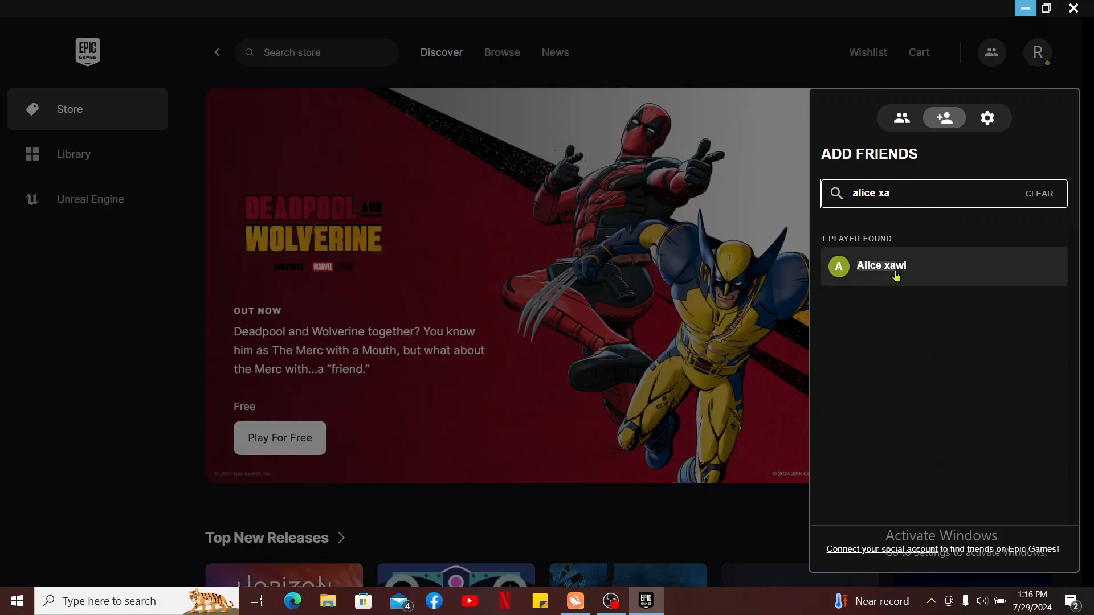
pyautogui.click(881, 266)
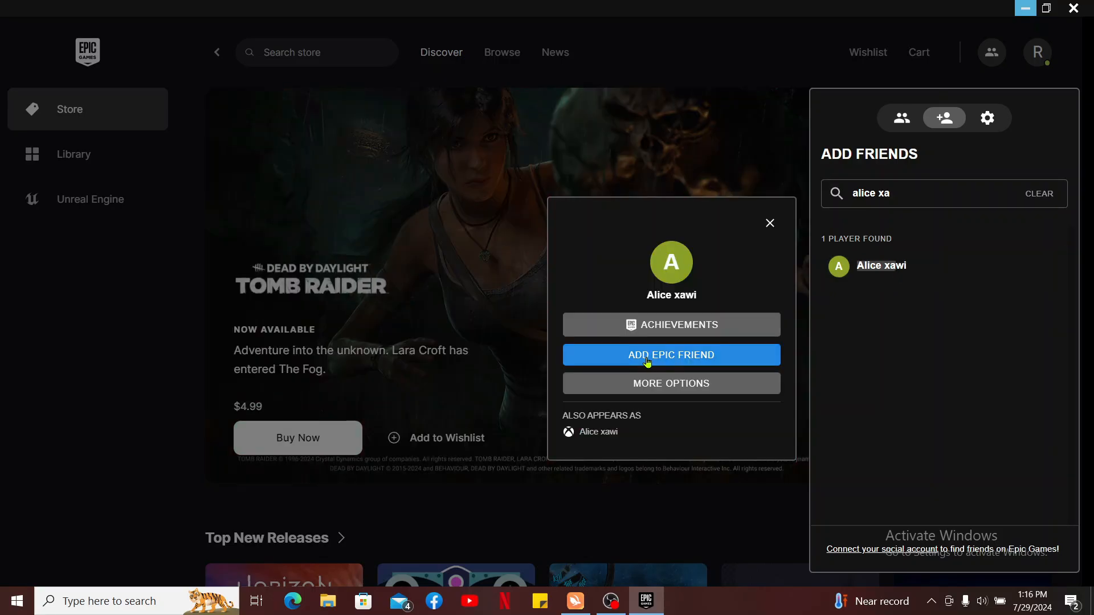
pyautogui.click(671, 355)
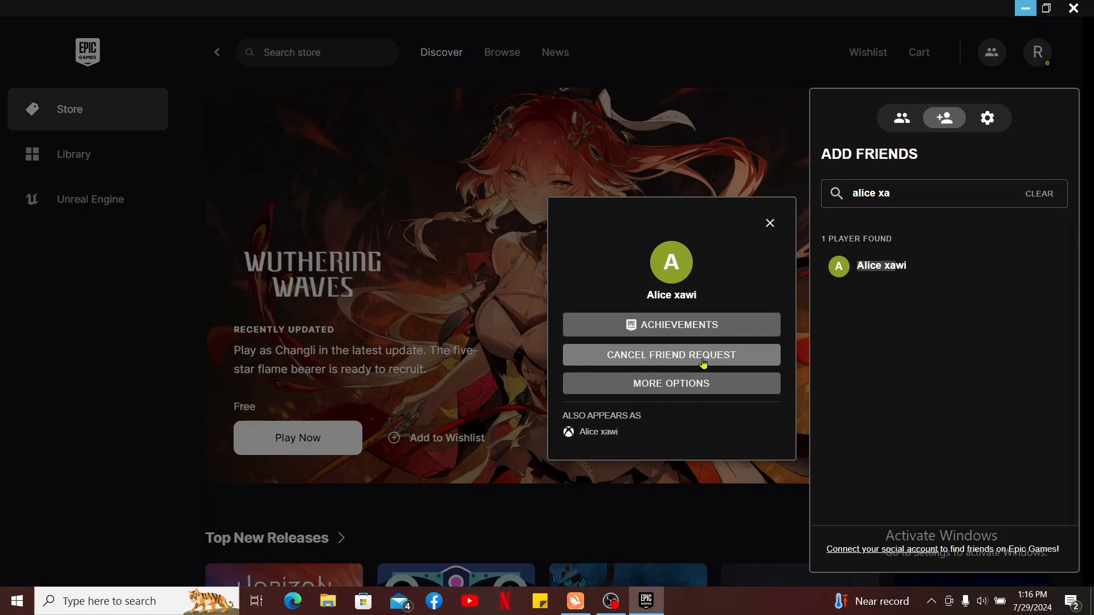
pyautogui.click(771, 223)
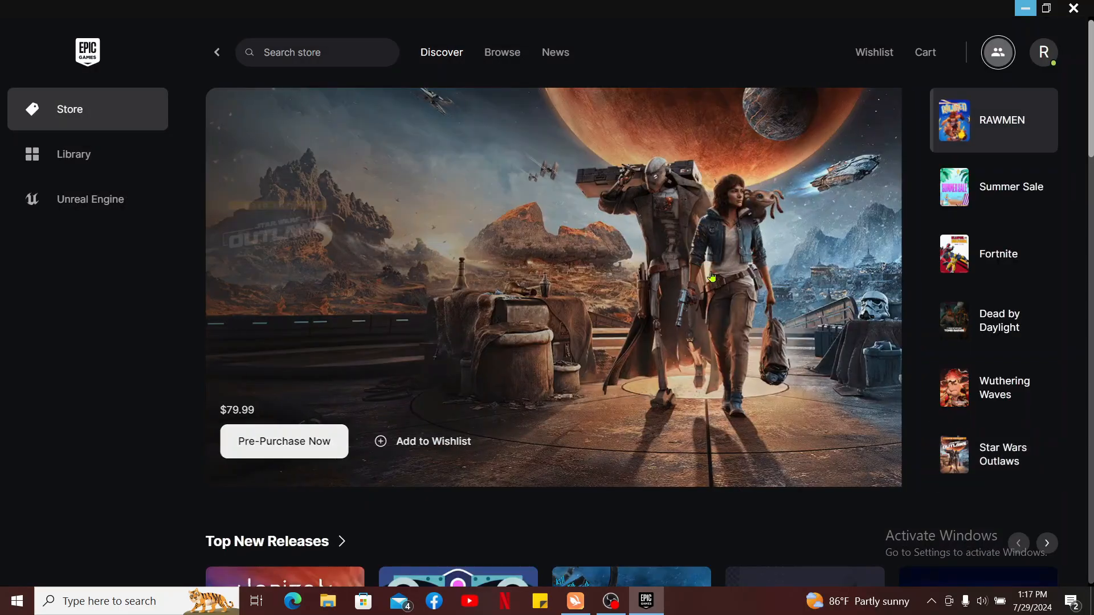
# Reopen the Friends list, which shows only your own account online
pyautogui.scroll(-3)
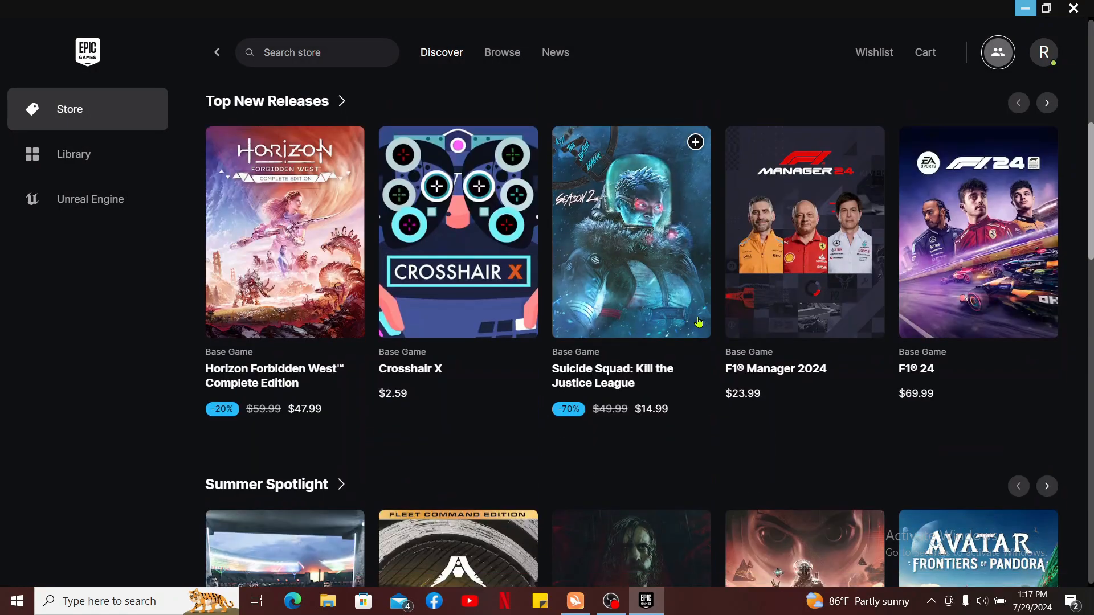
pyautogui.scroll(-3)
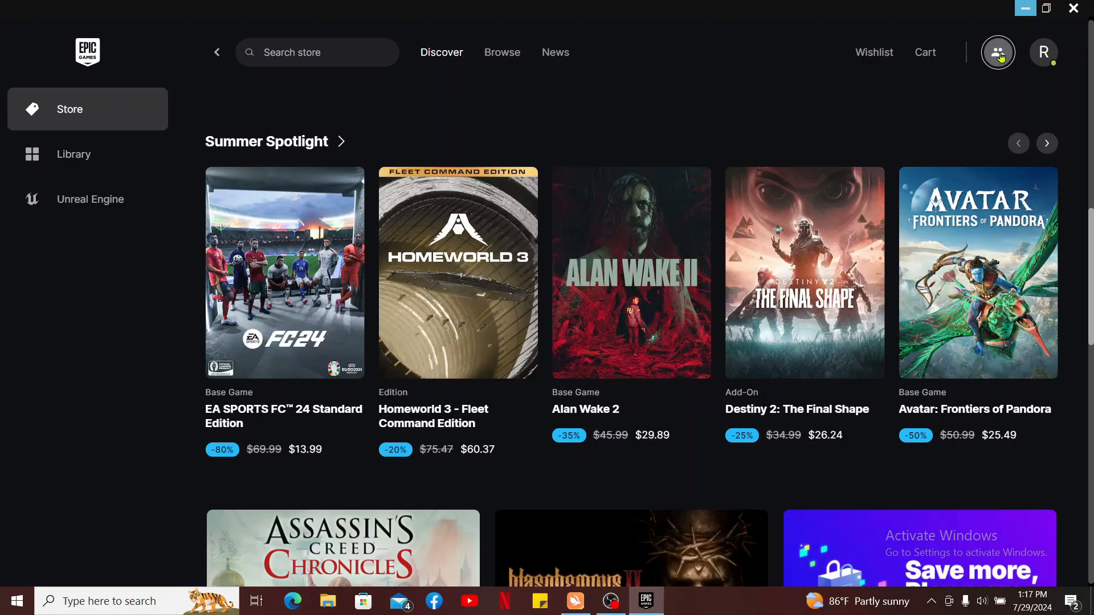
pyautogui.click(999, 52)
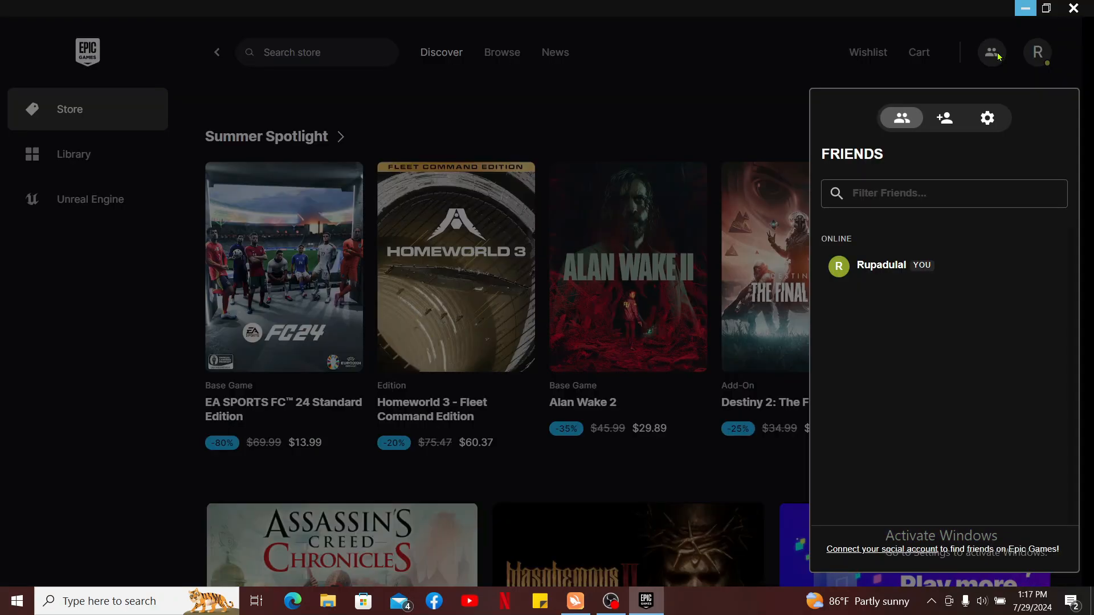
pyautogui.moveTo(859, 335)
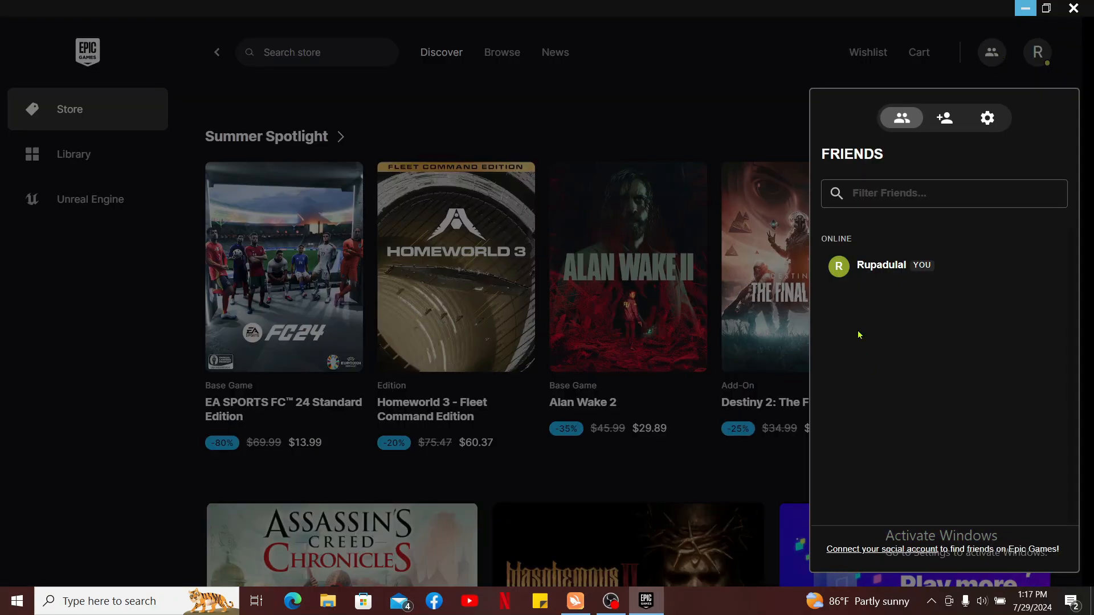